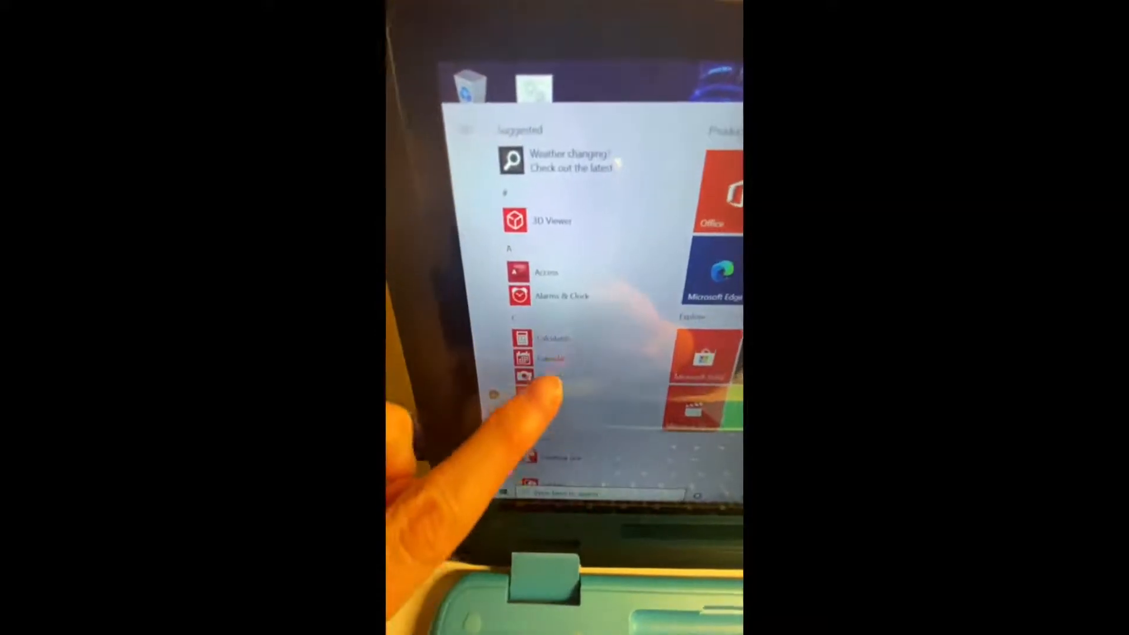
scroll("down", 3)
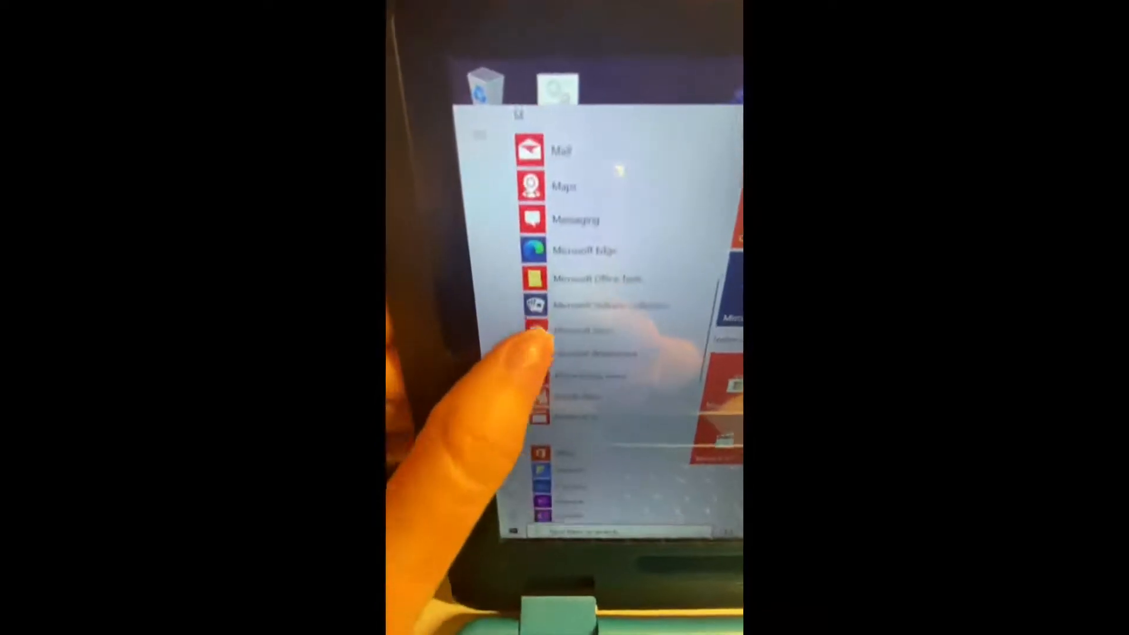
scroll("down", 3)
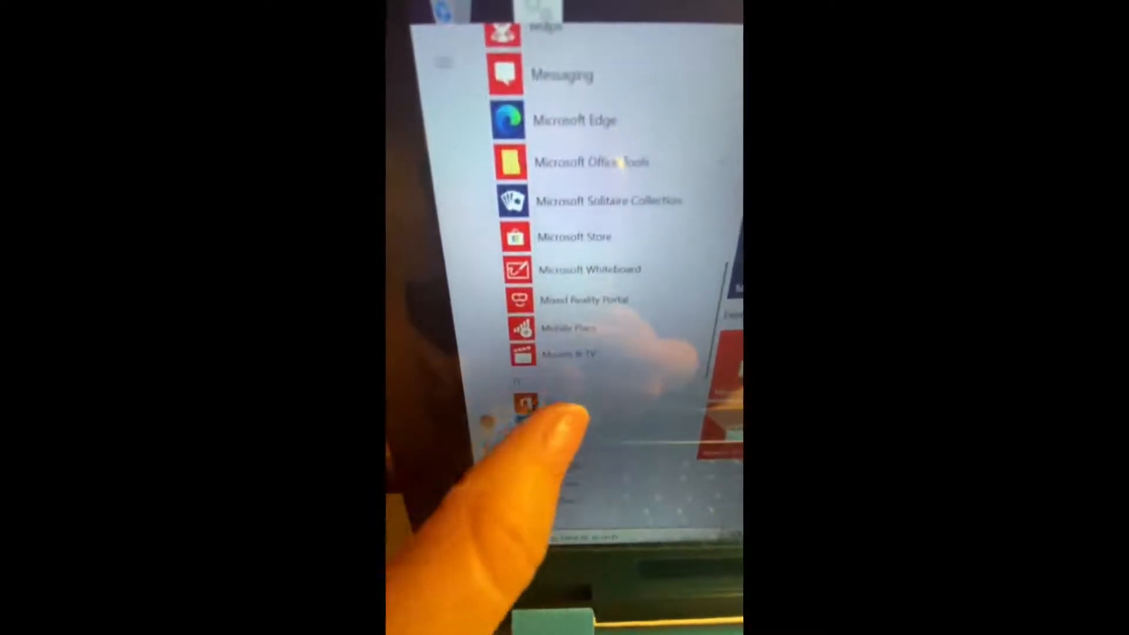
scroll("down", 3)
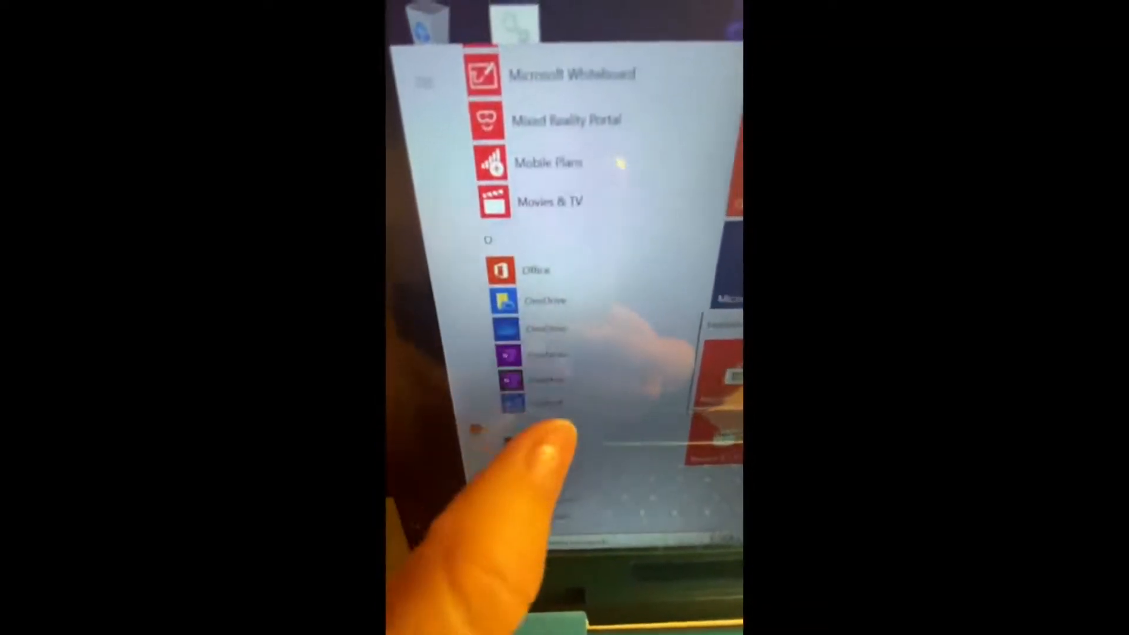
scroll("down", 3)
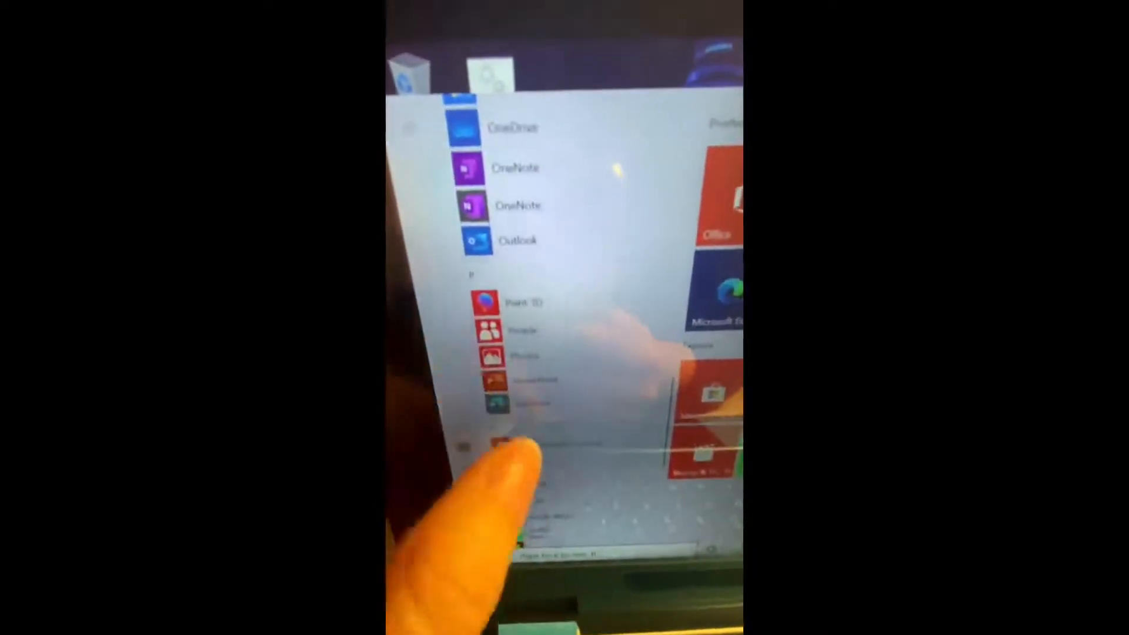
scroll("down", 3)
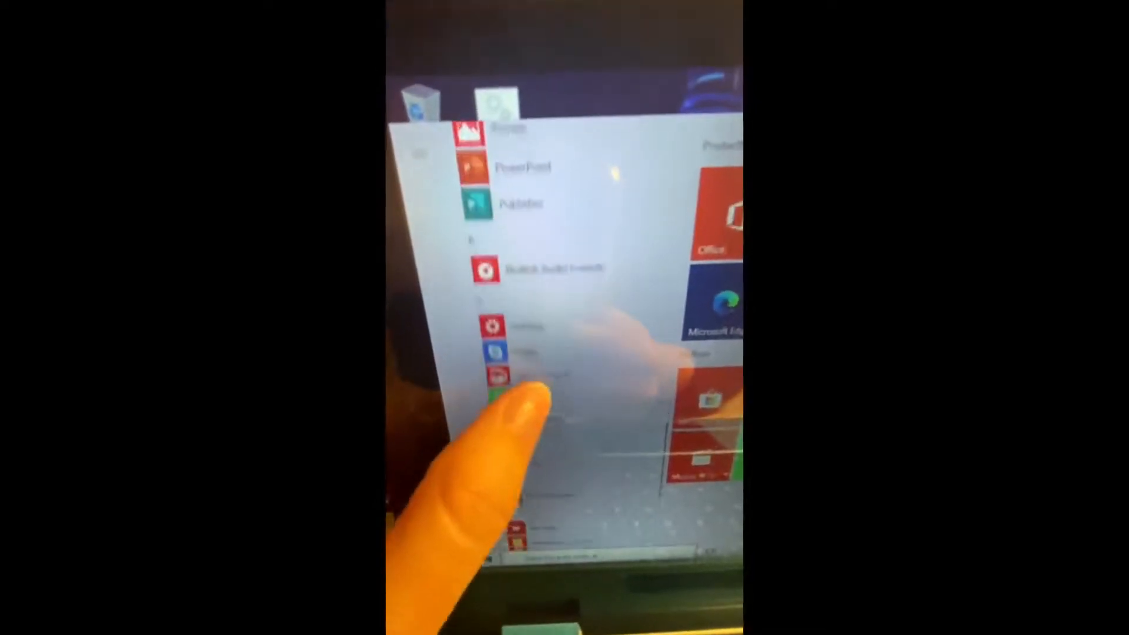
scroll("down", 3)
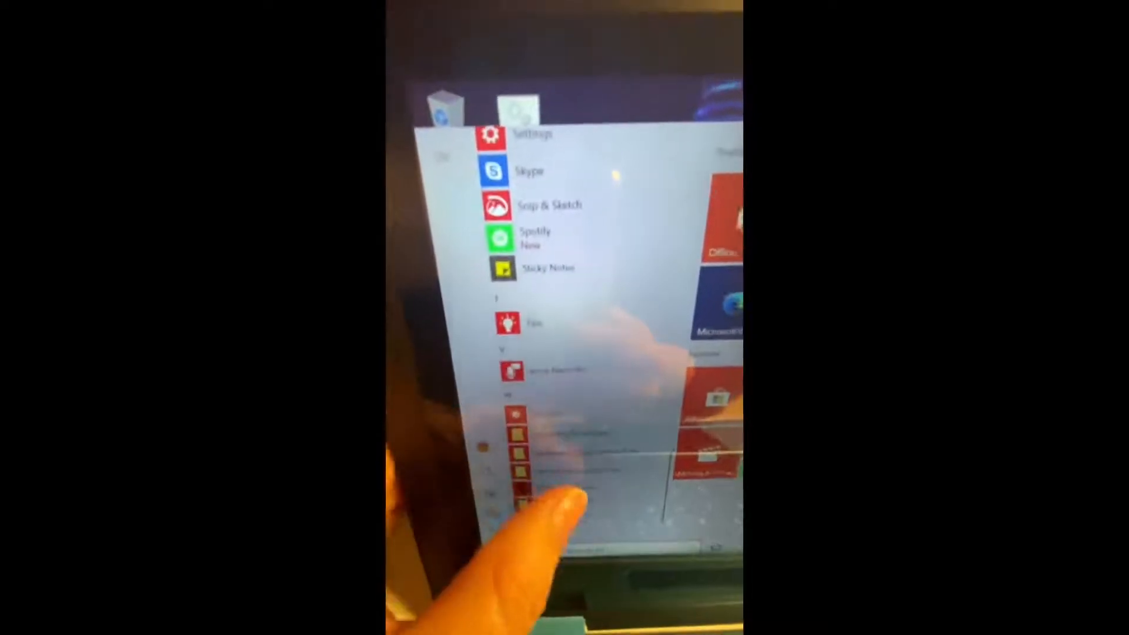